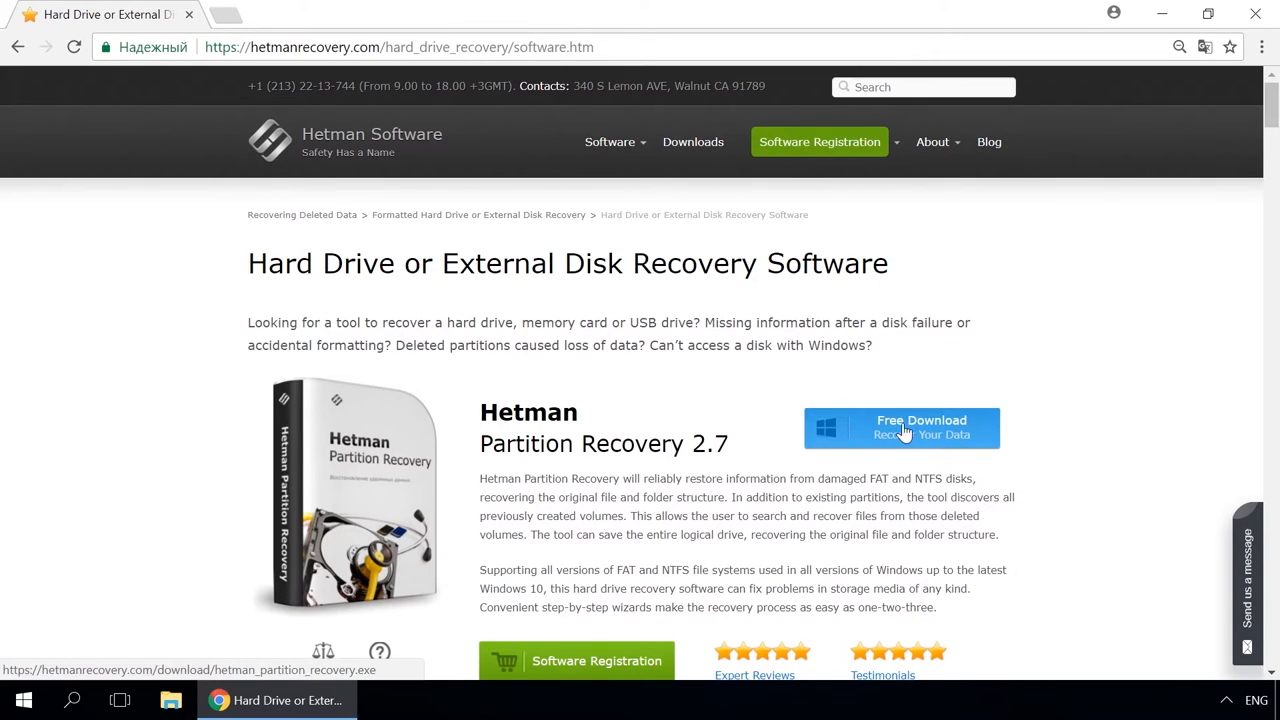
mouse_move(1032, 424)
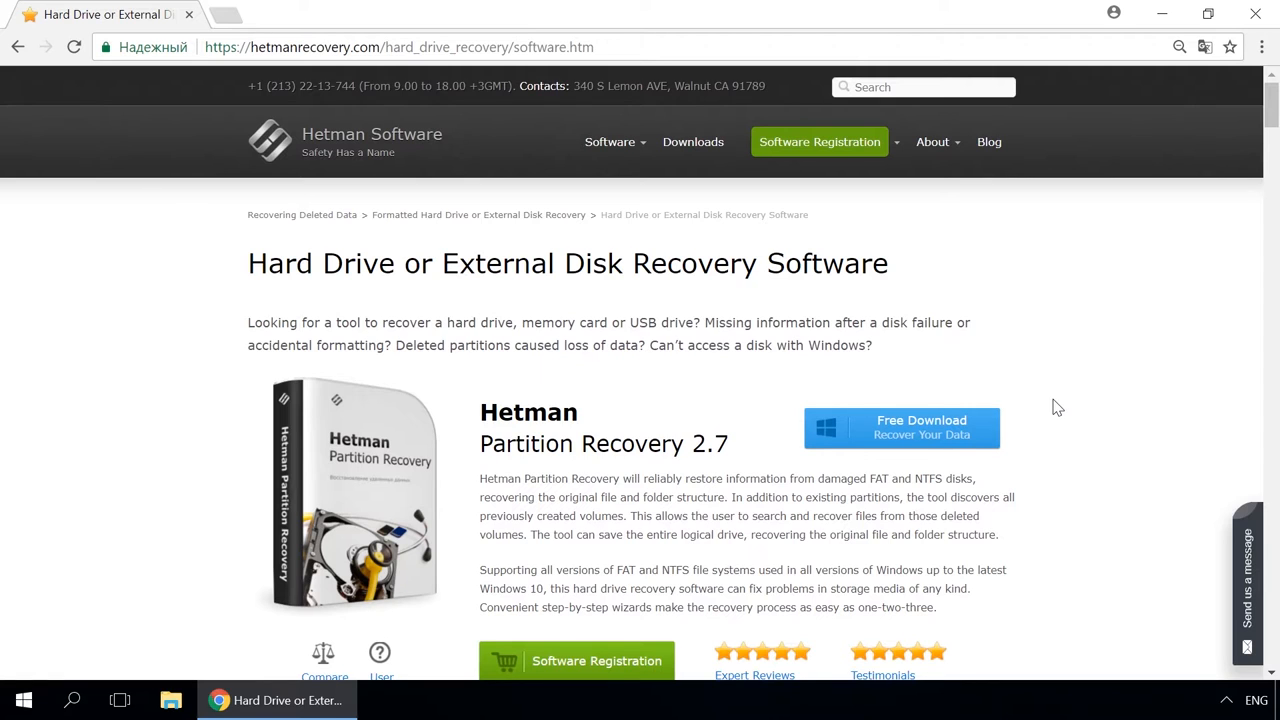
mouse_move(988, 141)
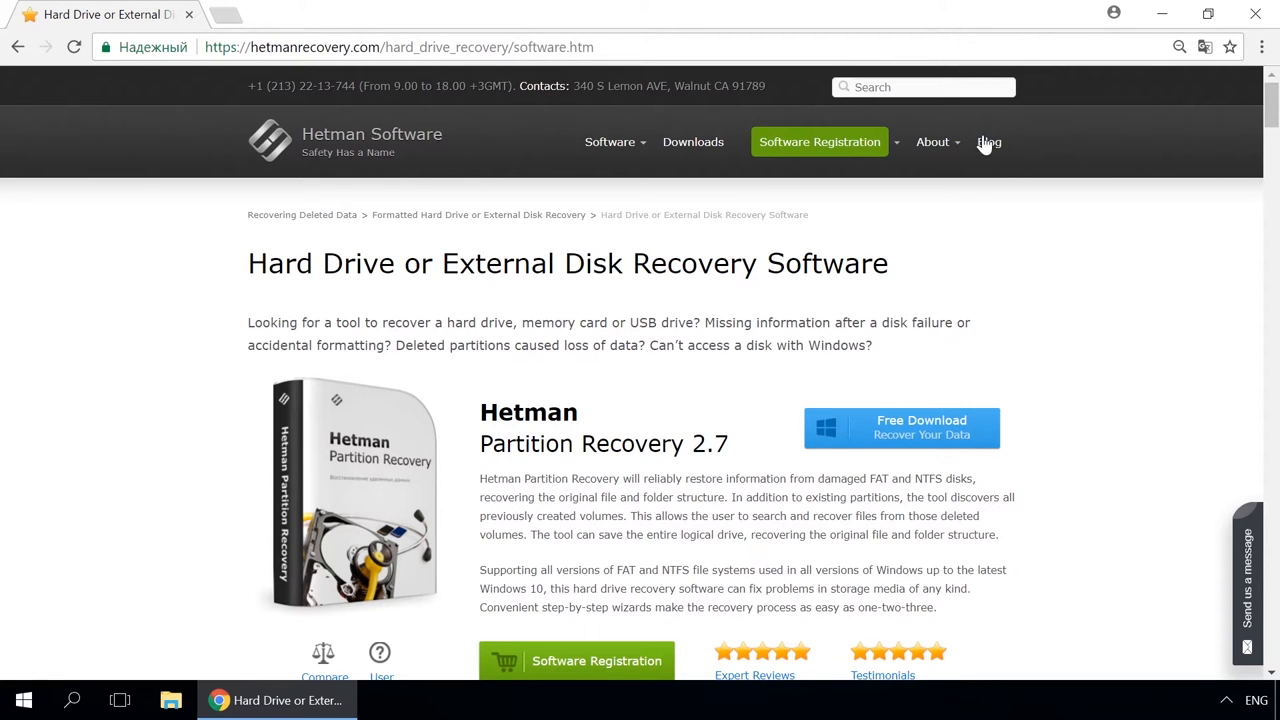
Step: From the Hetman site's Blog, open the article 'How to Create a Storage Space or Mirrored Volume'
click(988, 141)
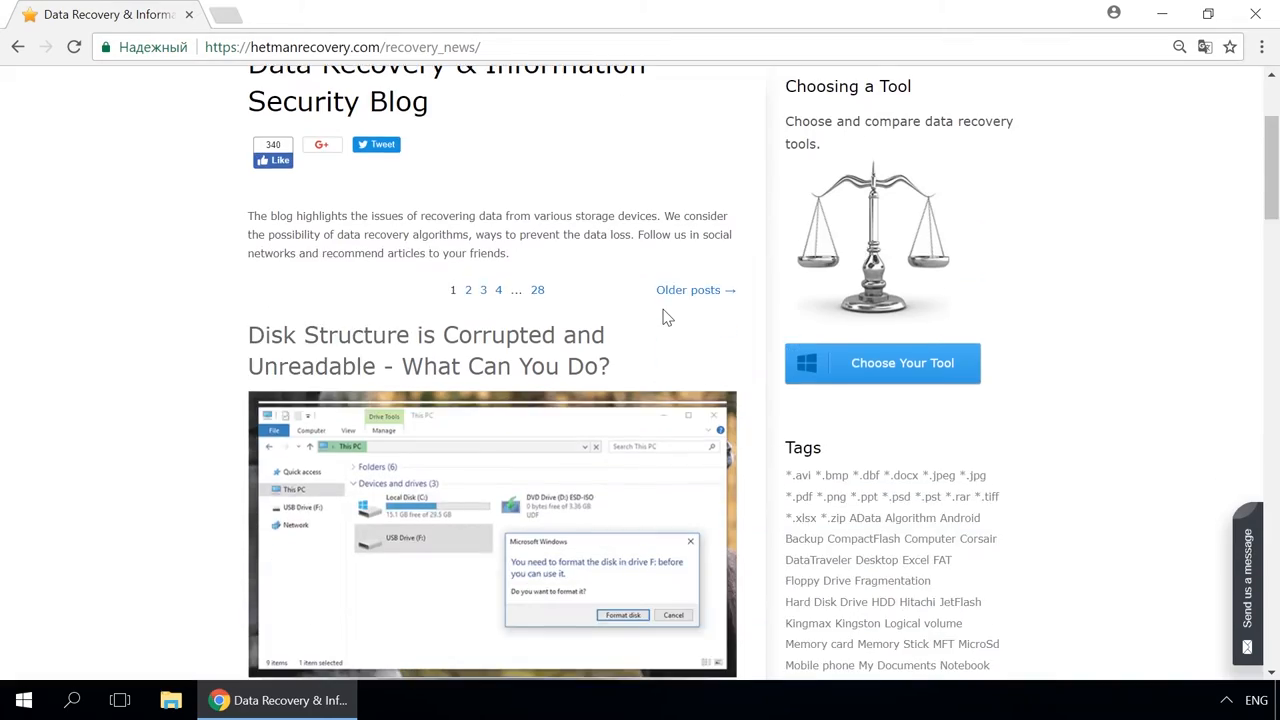
scroll(down, 3)
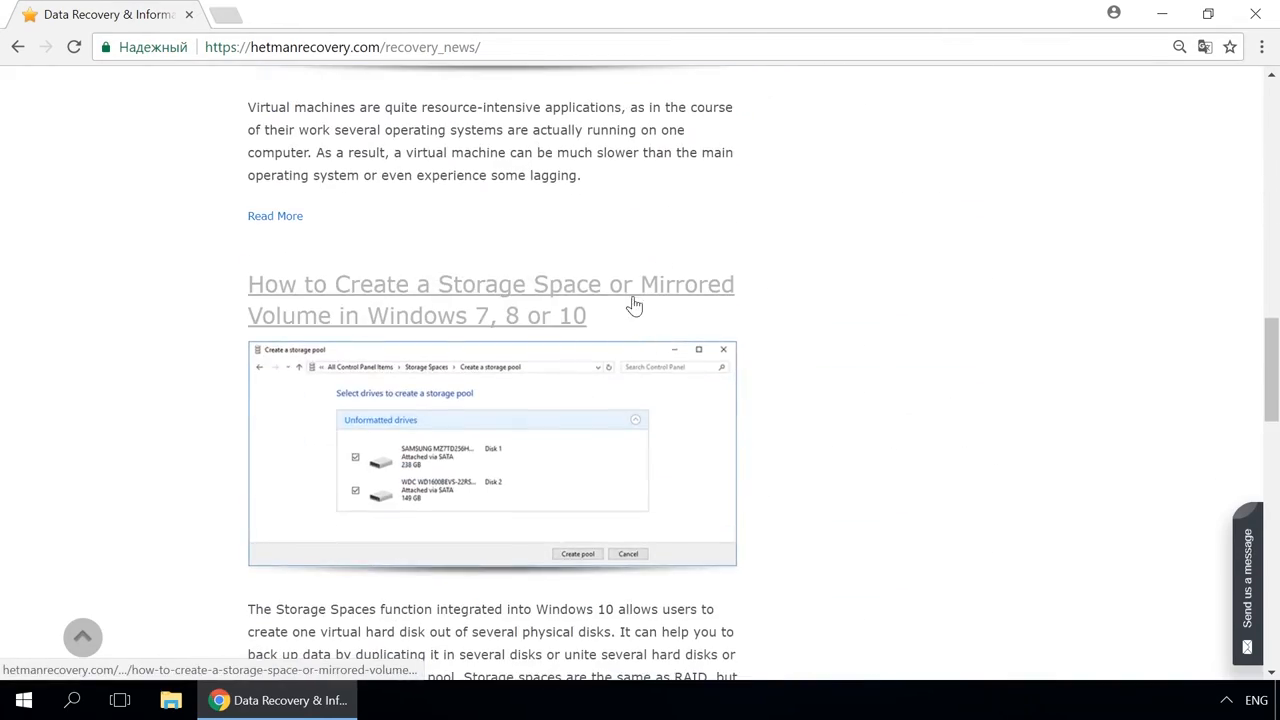
click(490, 299)
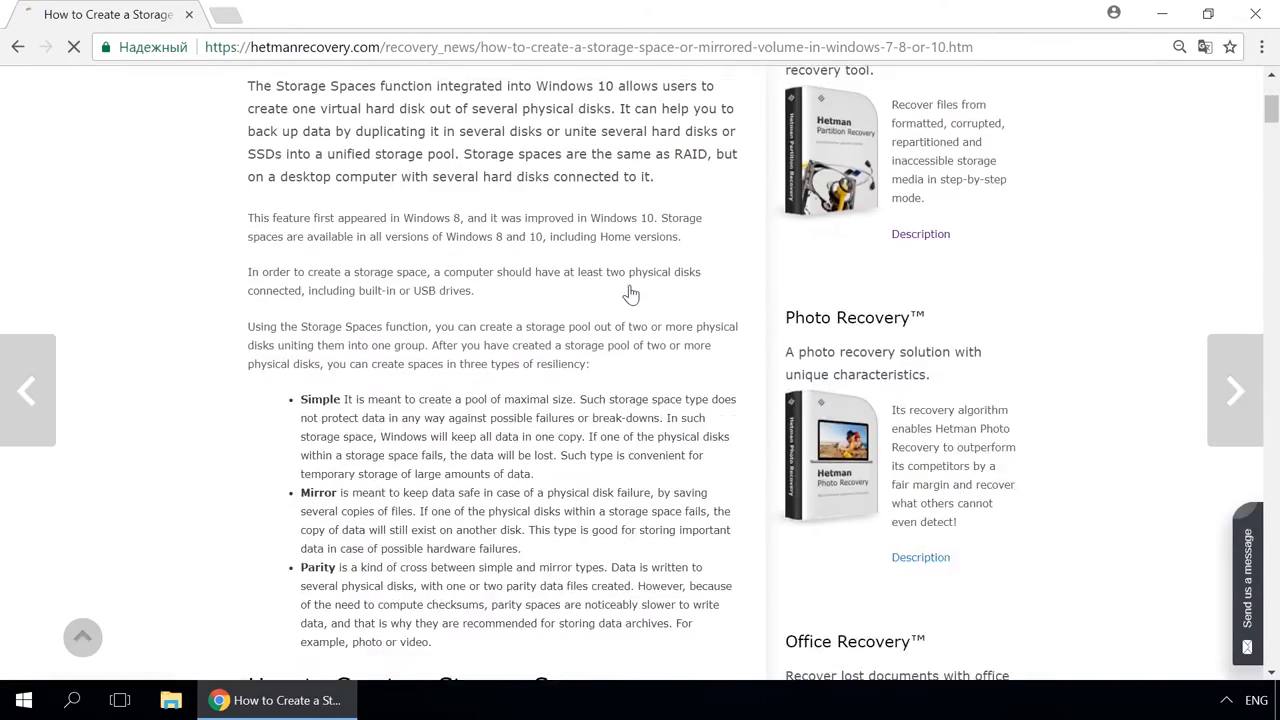
scroll(down, 3)
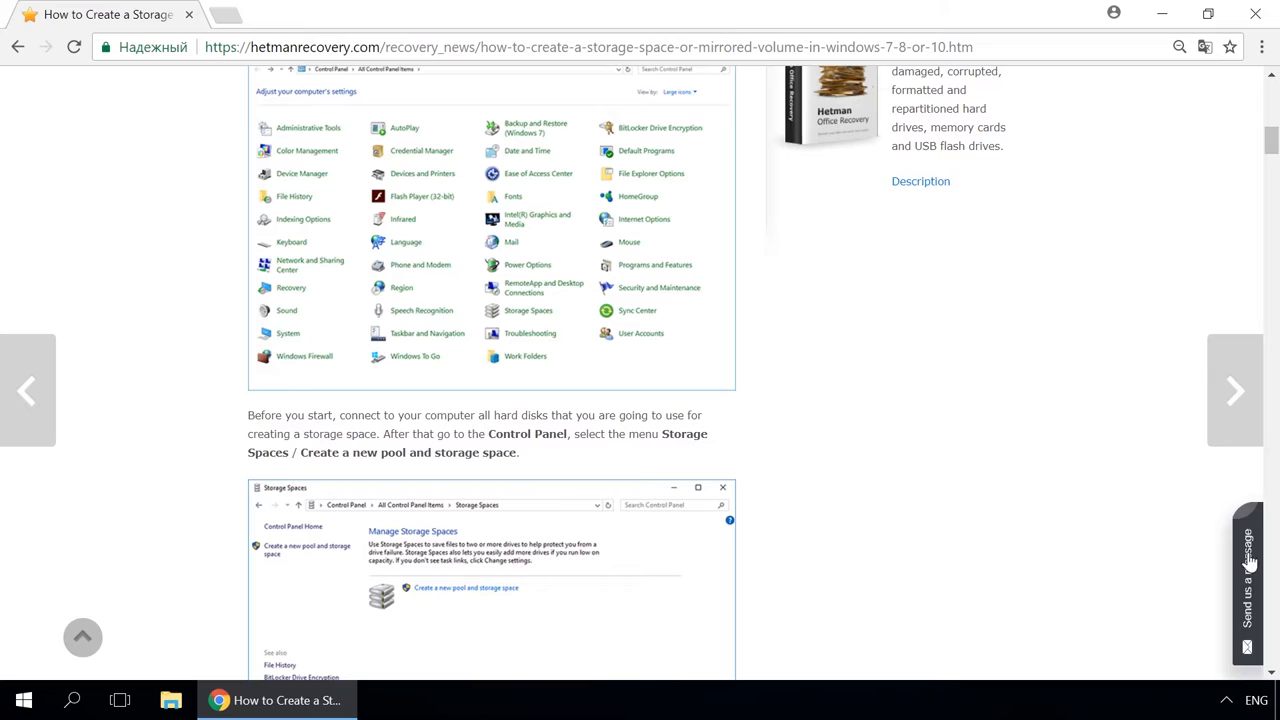
click(1248, 580)
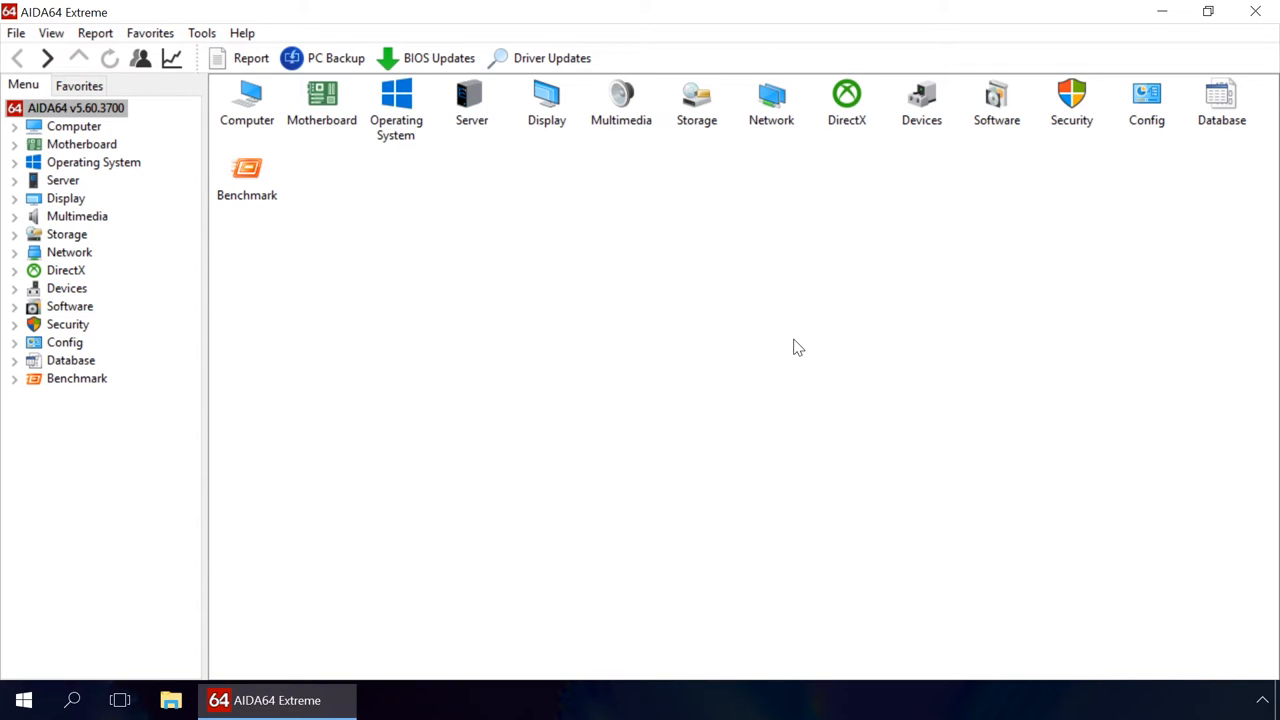
Step: Under Computer > Sensor, highlight the CPU, Core #1, Core #2 and WDC drive temperature readings
click(74, 126)
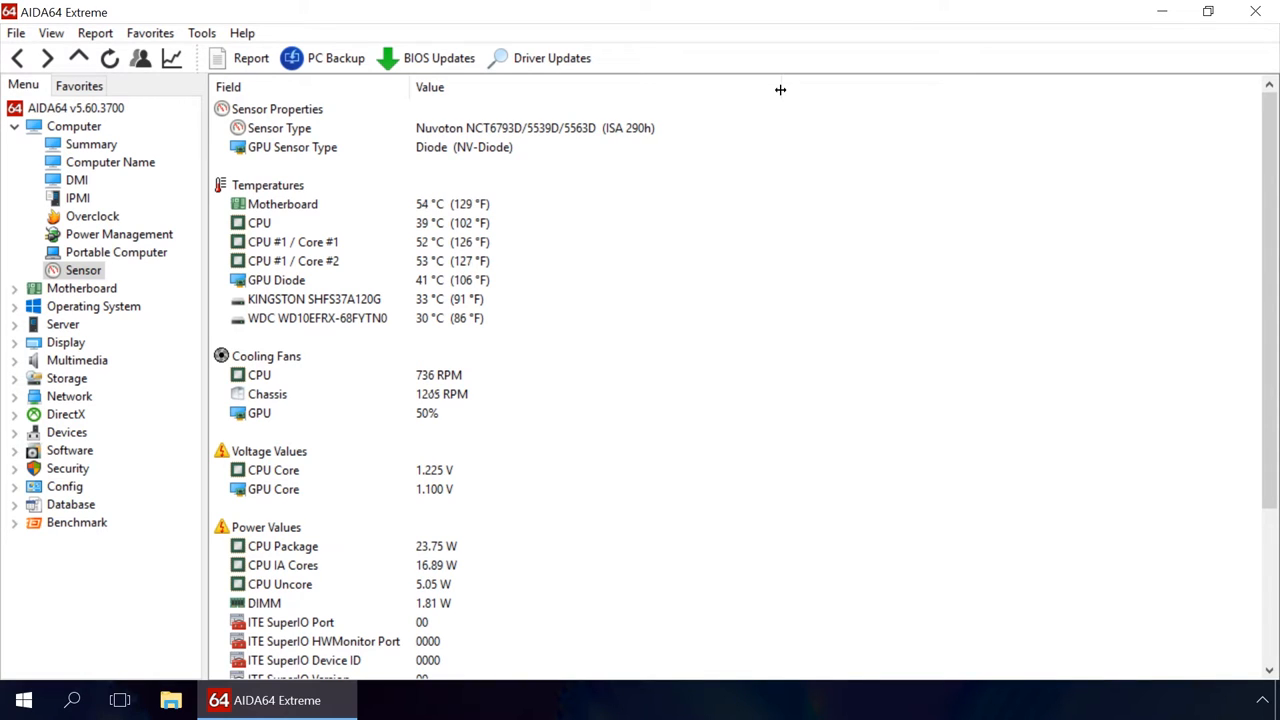
click(267, 185)
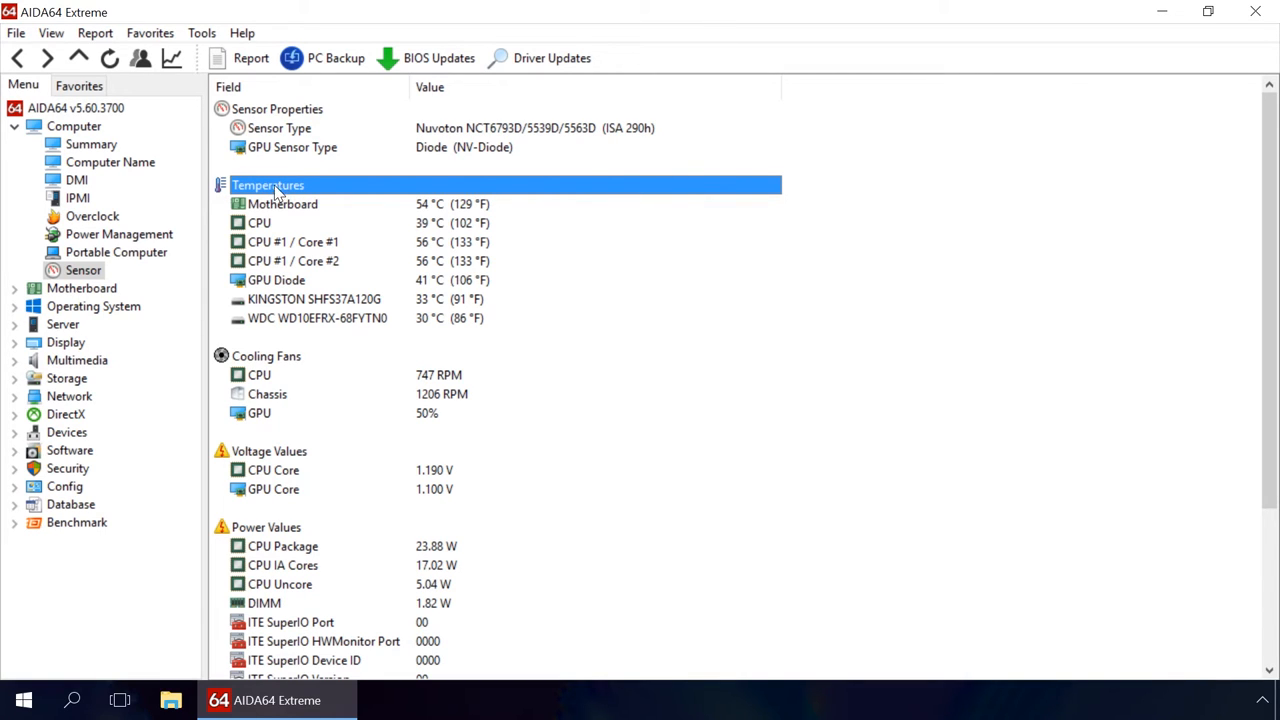
click(259, 222)
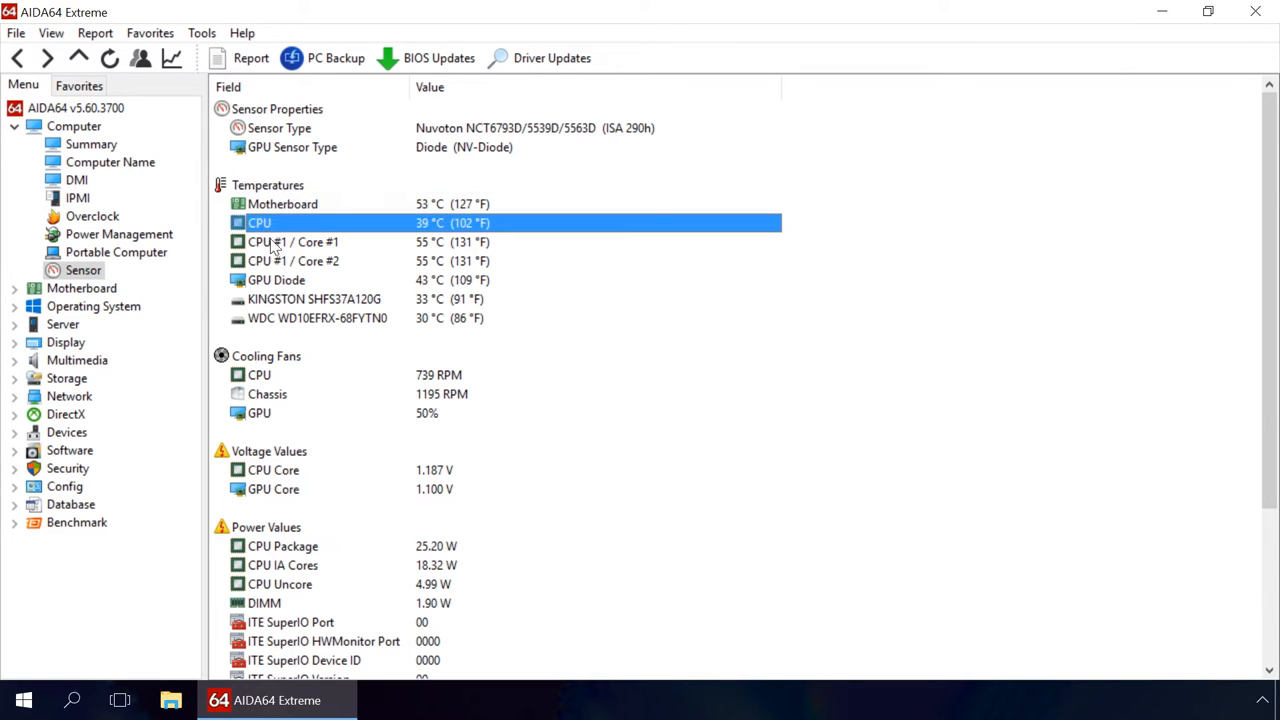
click(293, 261)
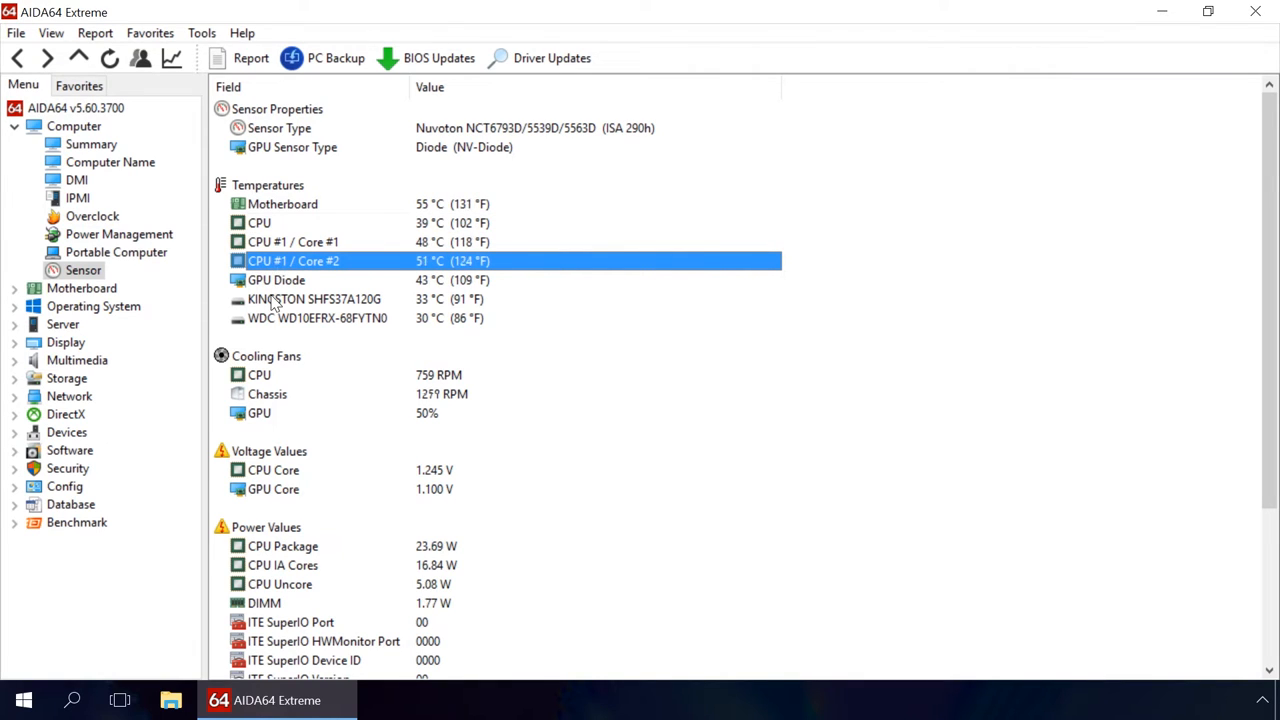
click(317, 318)
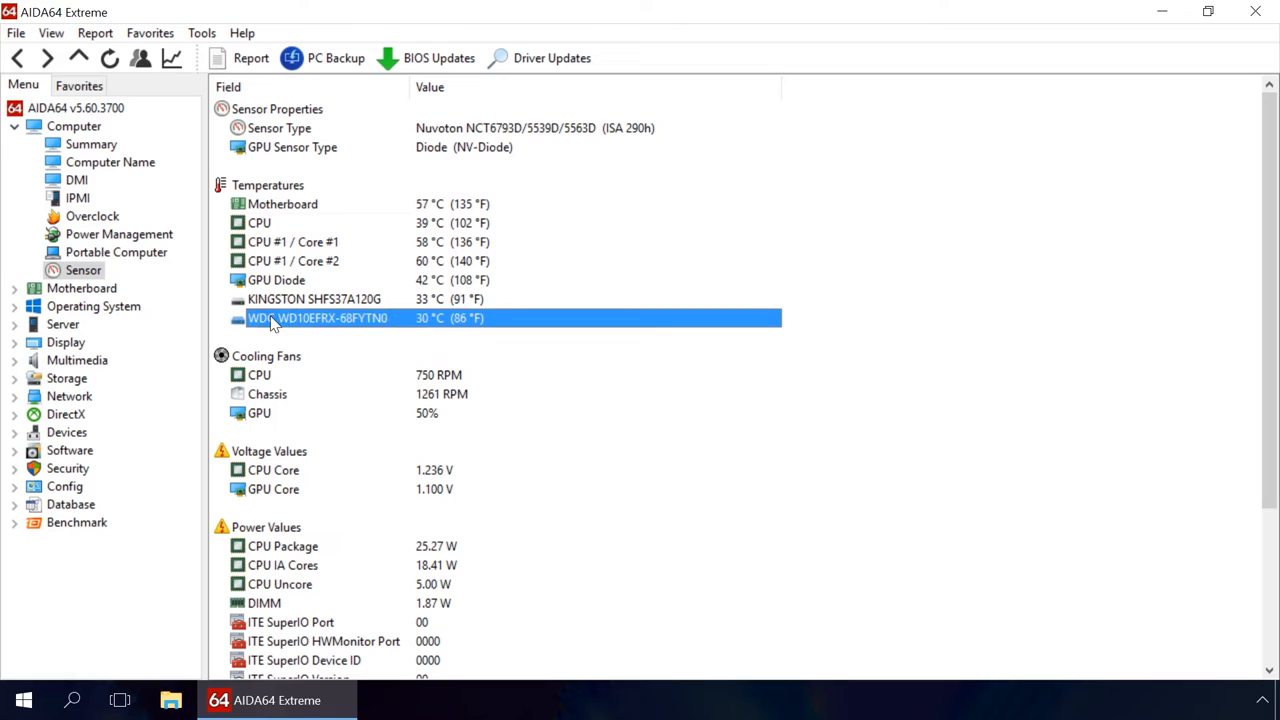
click(277, 280)
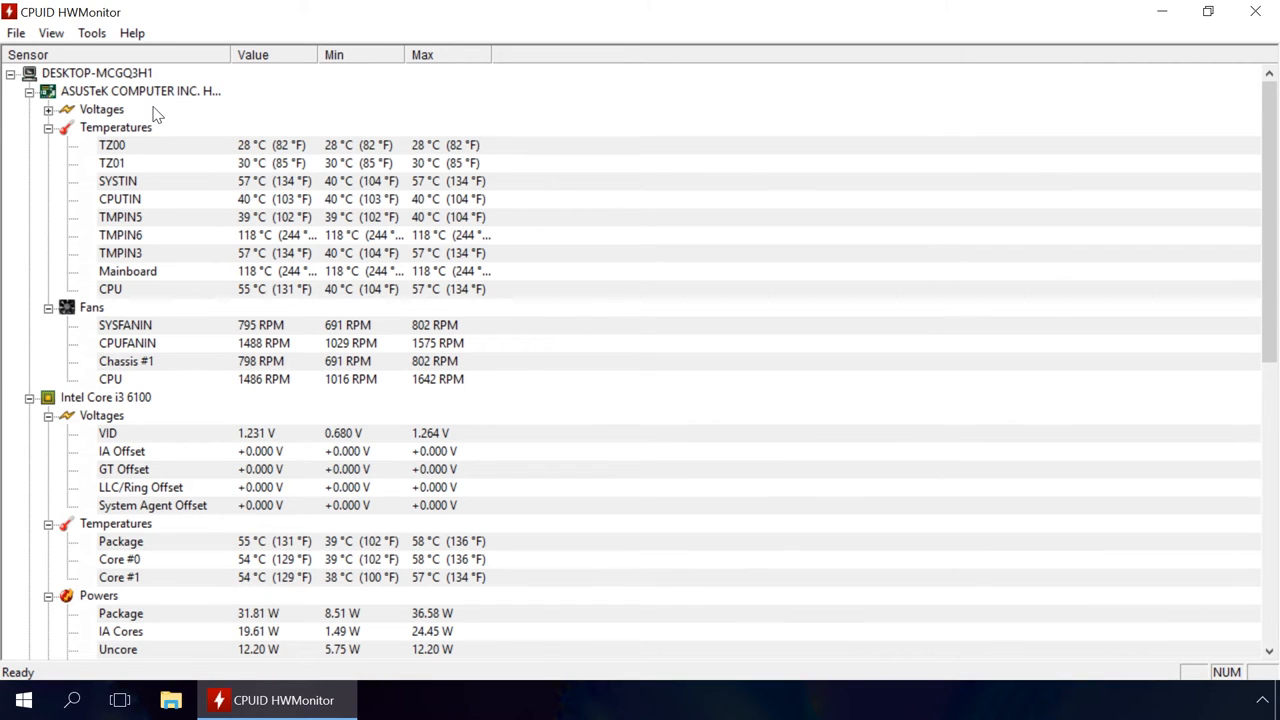
Step: Scroll HWMonitor's sensor tree down to the Intel Core i3 6100 Temperatures section
scroll(down, 3)
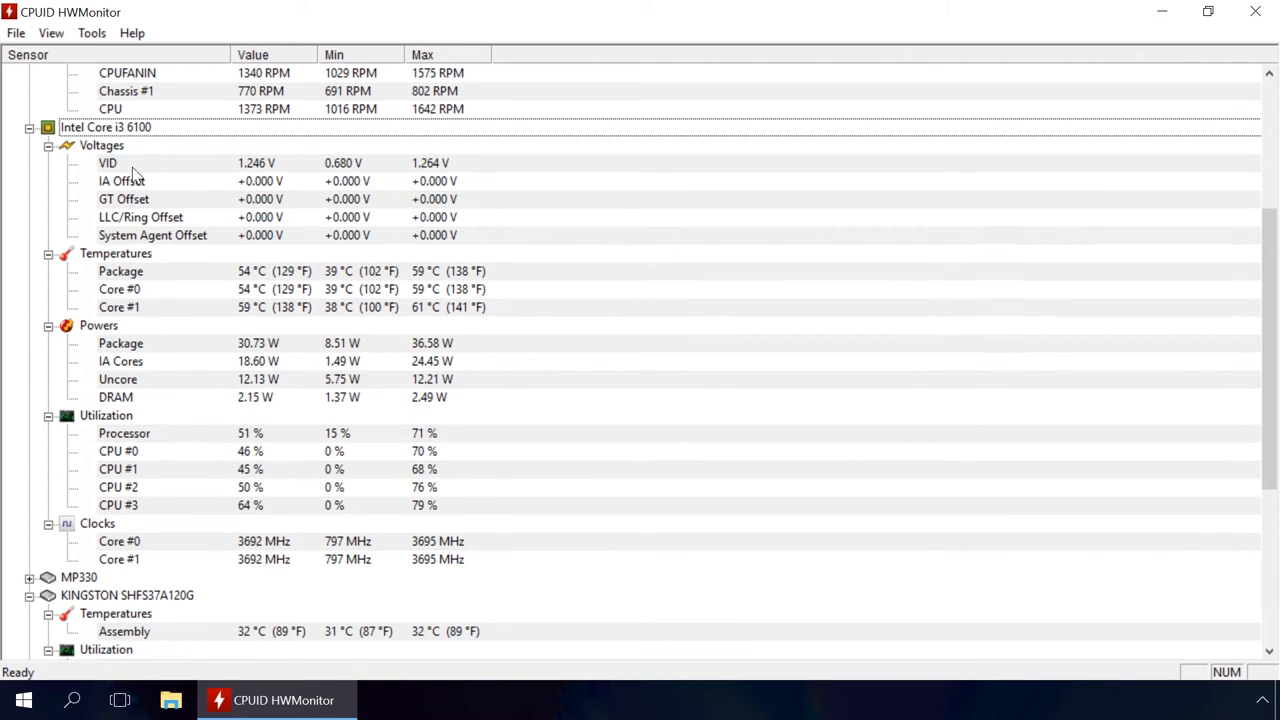
scroll(down, 3)
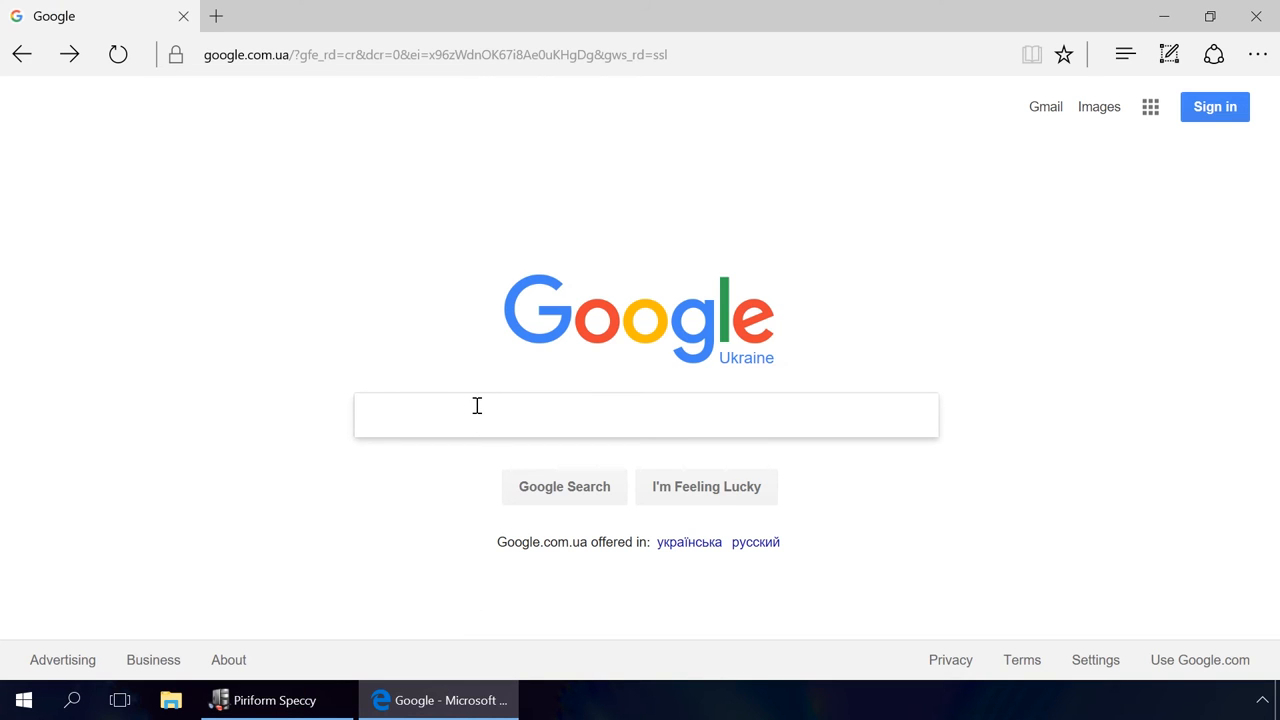
Step: Search Google for 'Intel Core i3 6100' and open the ark.intel.com result
text(Intel Core i3 6100)
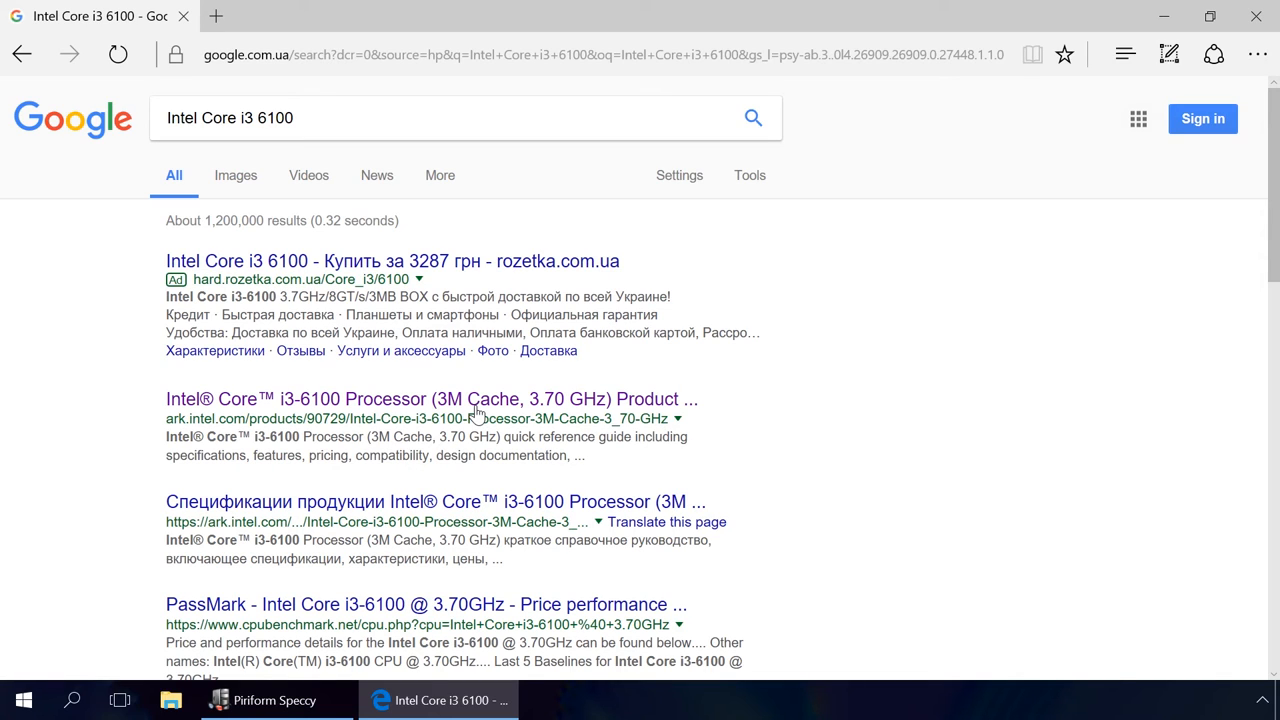
click(431, 399)
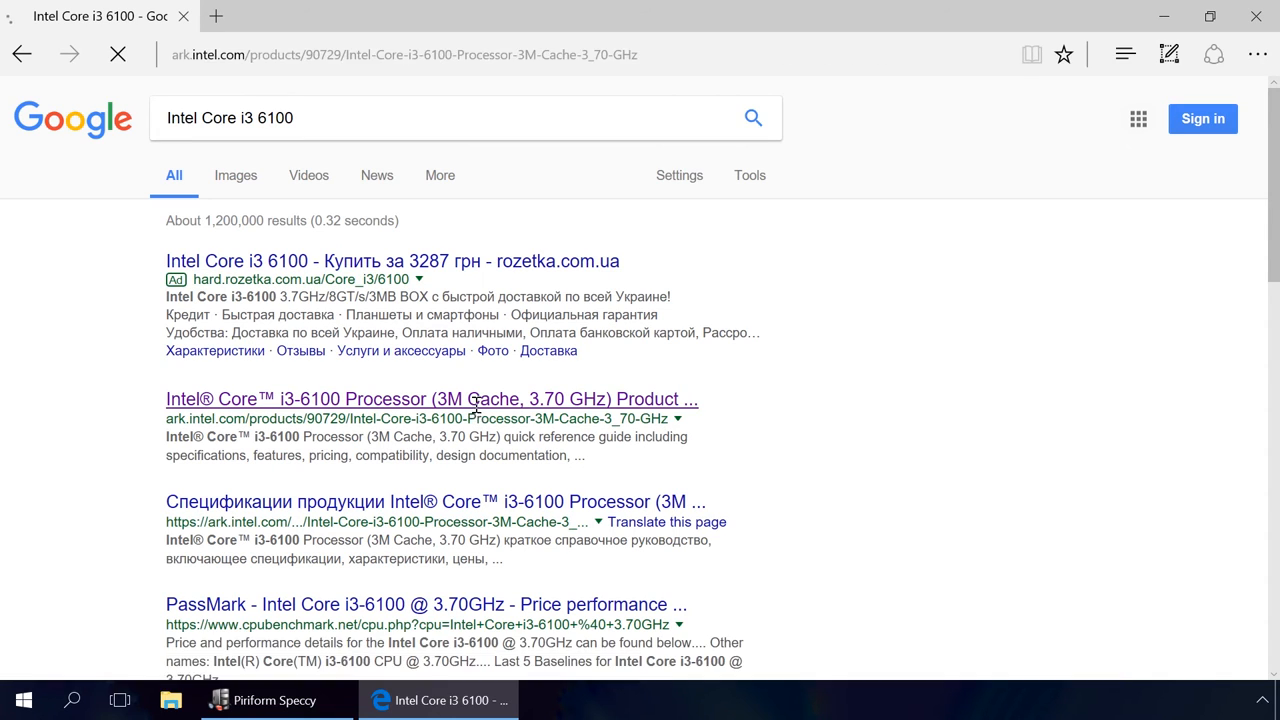
Step: Scroll to Package Specifications showing TCASE 65°C, then view and dismiss the TCASE explanation
click(432, 399)
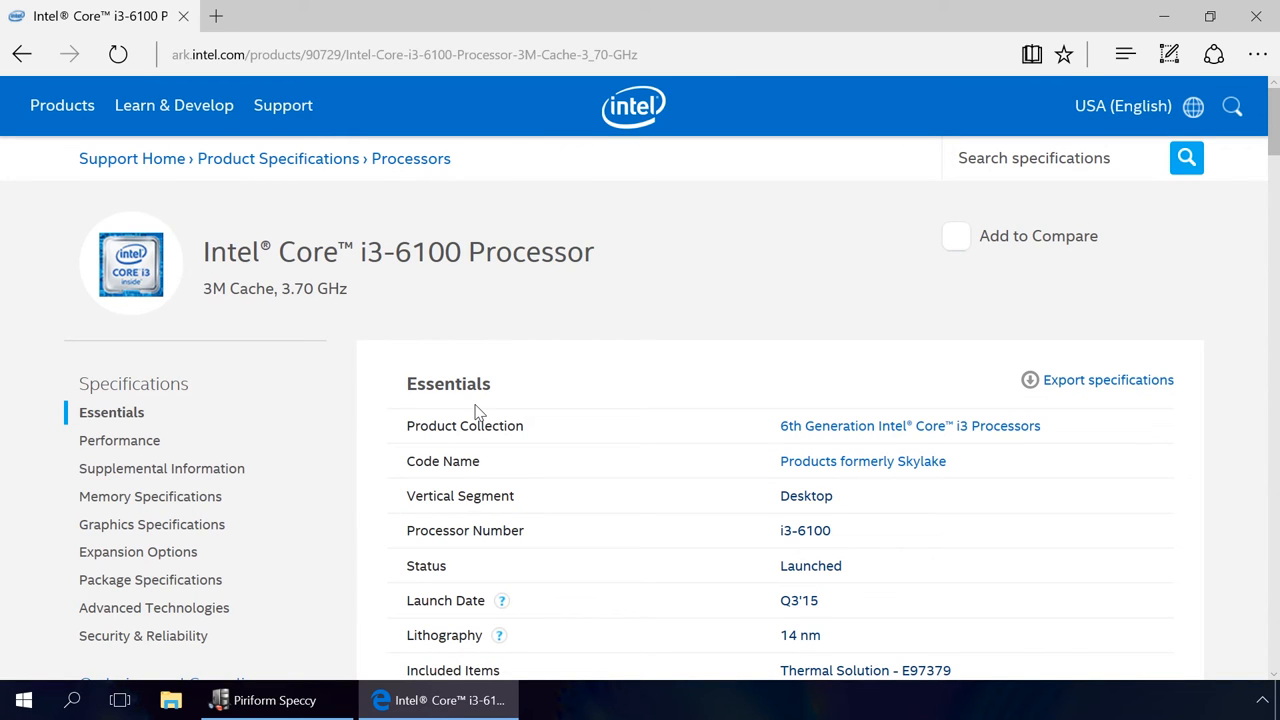
scroll(down, 3)
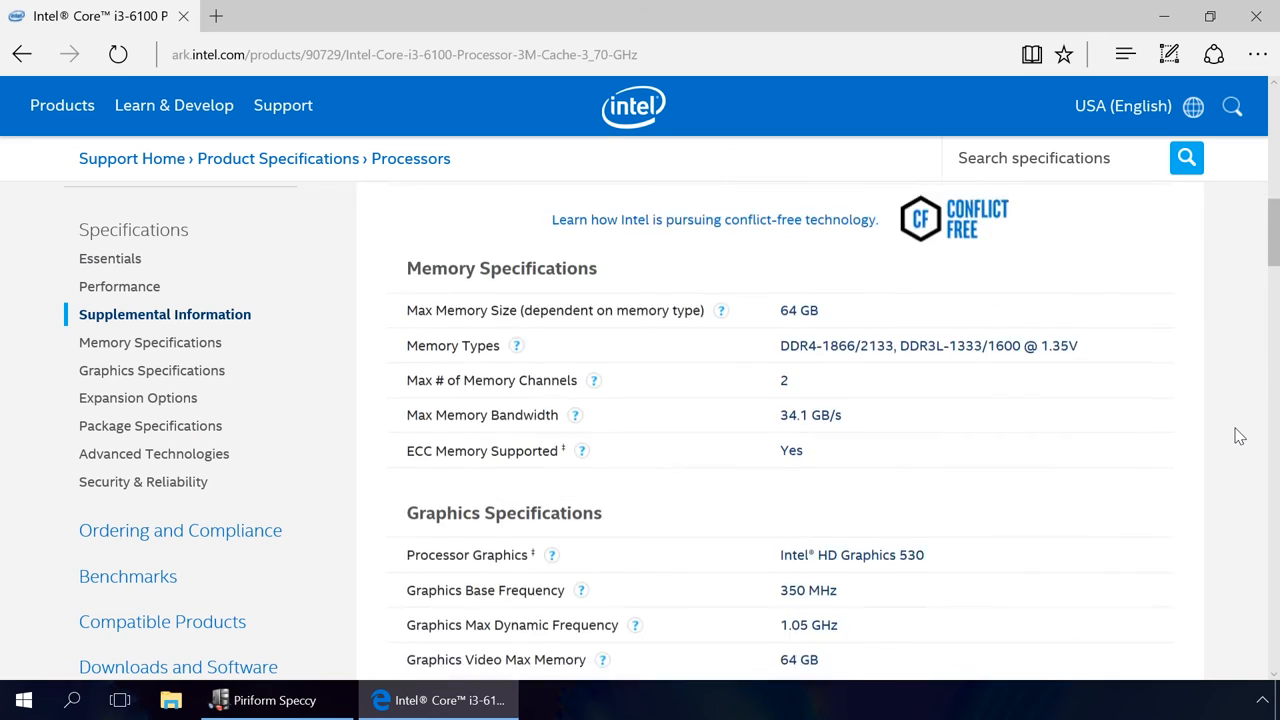
scroll(down, 3)
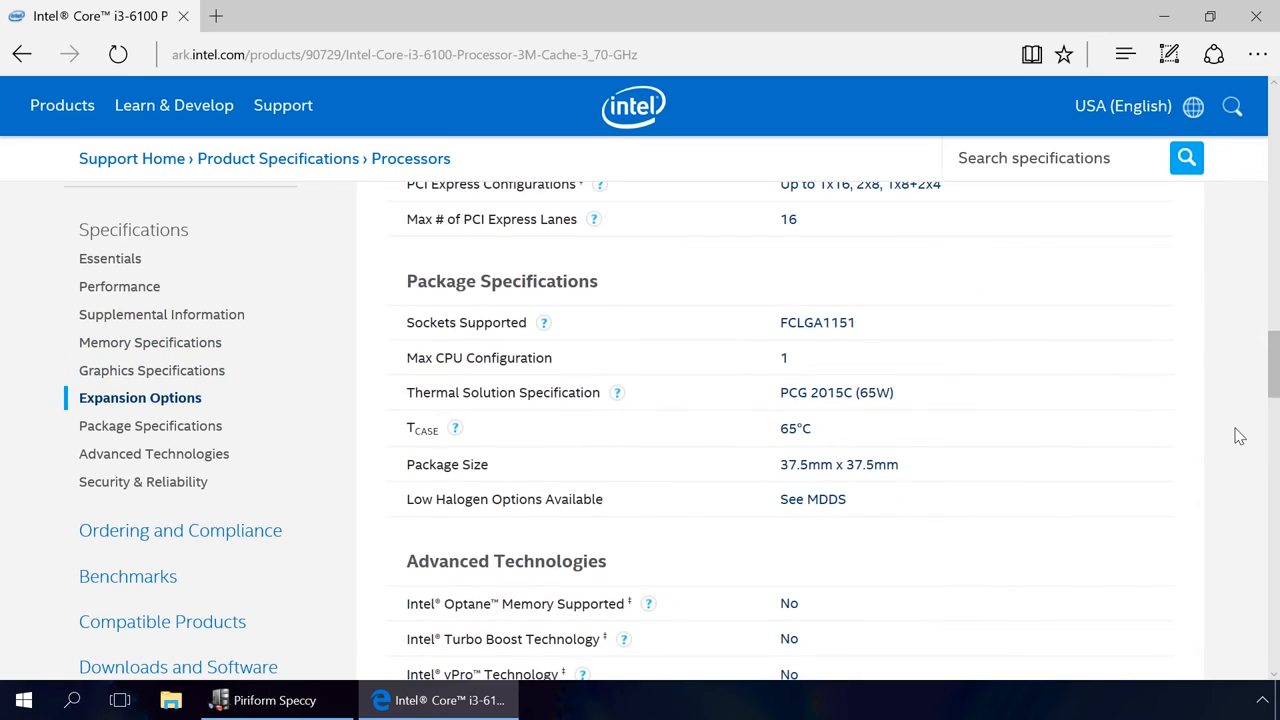
scroll(down, 3)
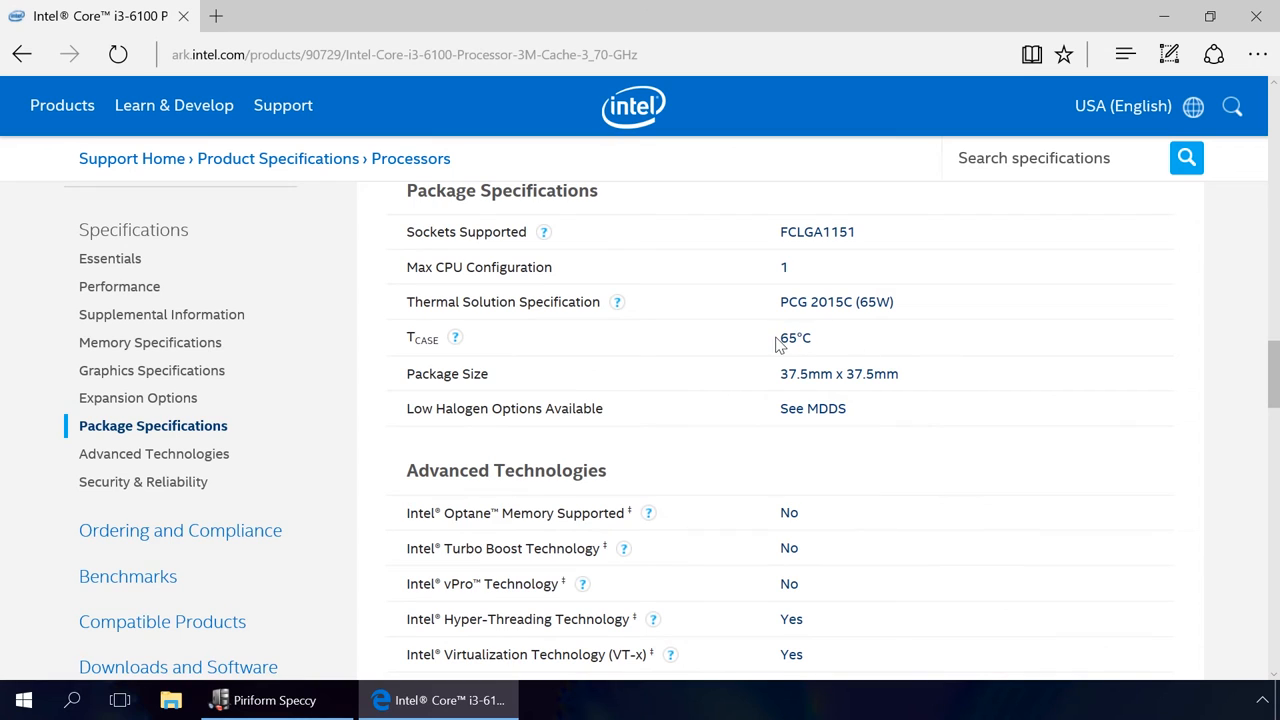
mouse_move(481, 334)
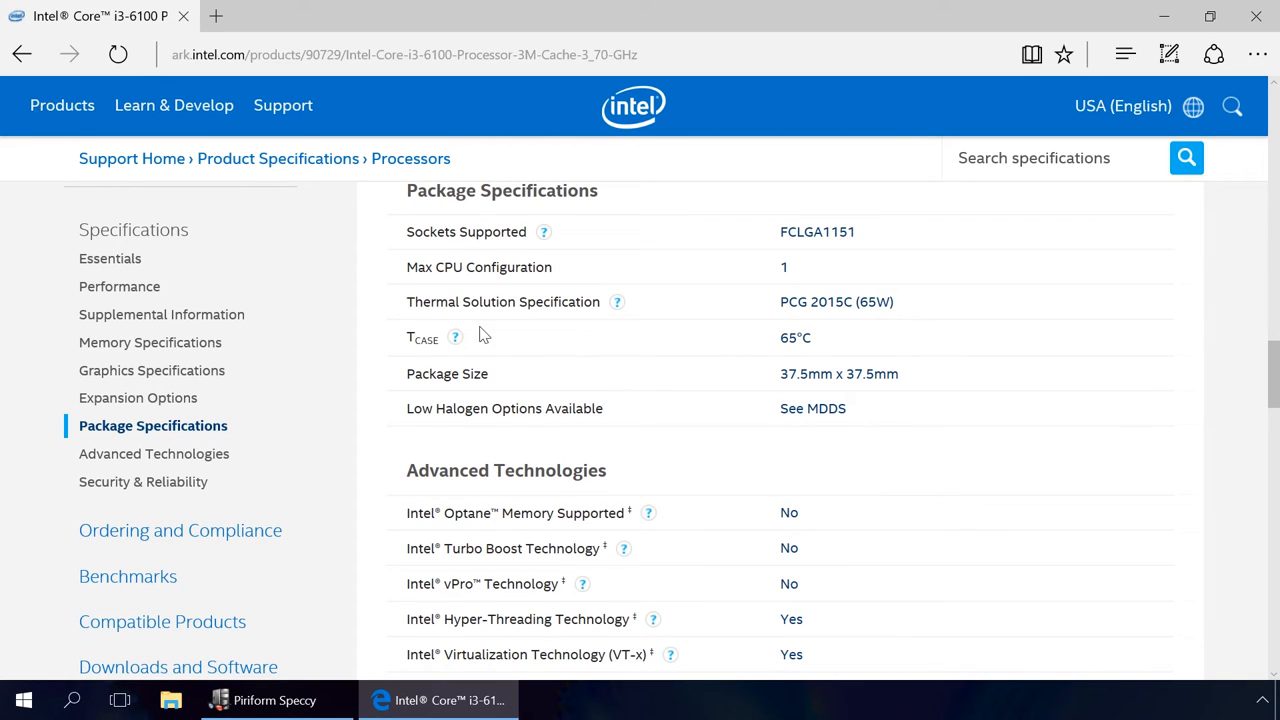
mouse_move(455, 338)
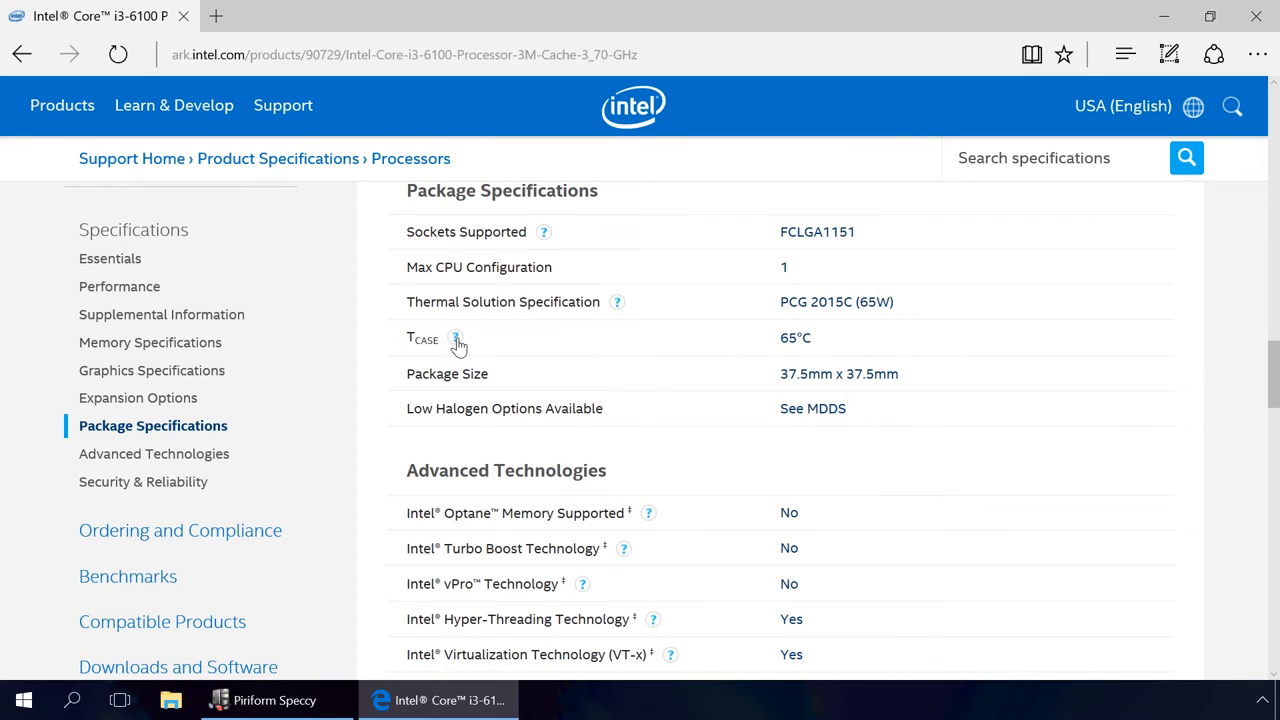
click(457, 339)
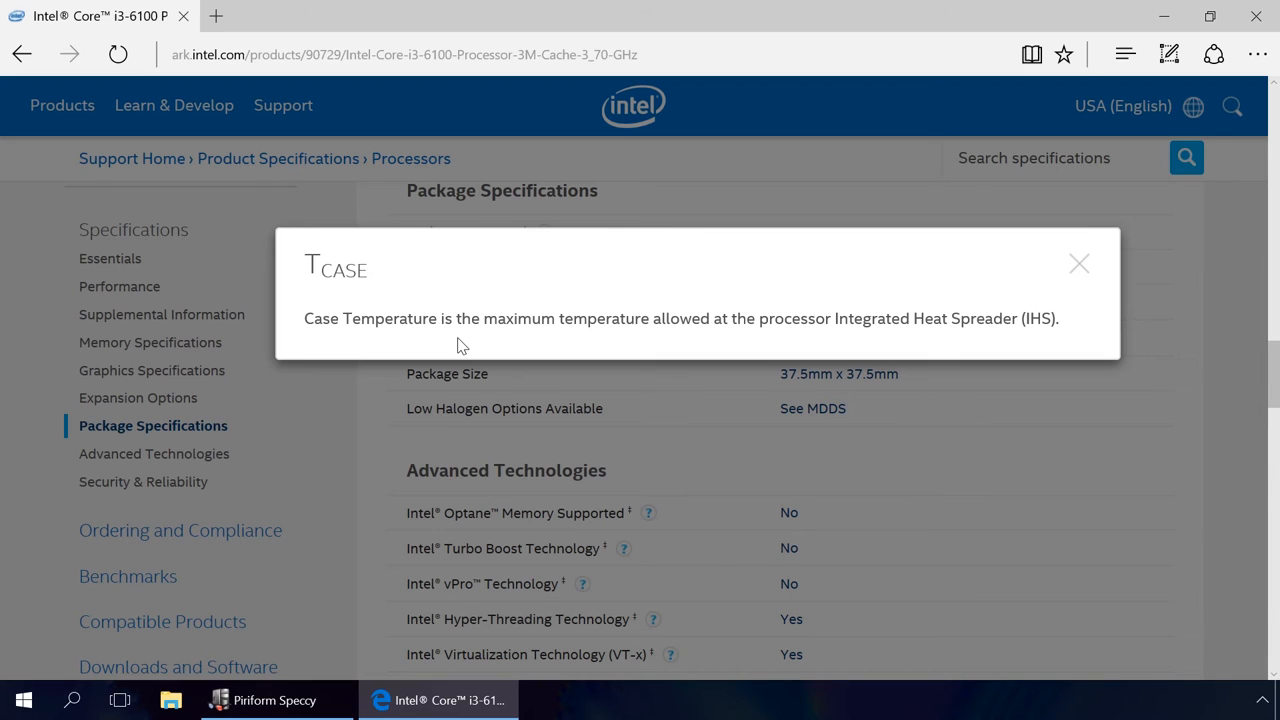
click(1078, 263)
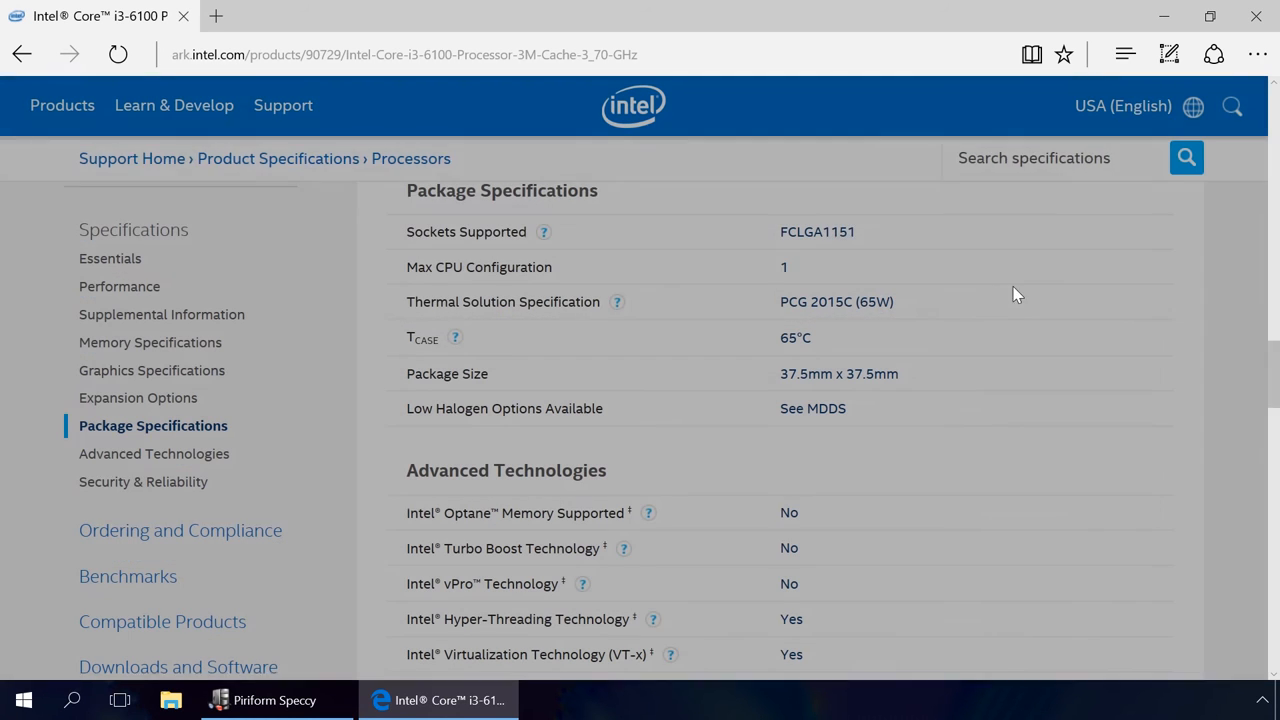